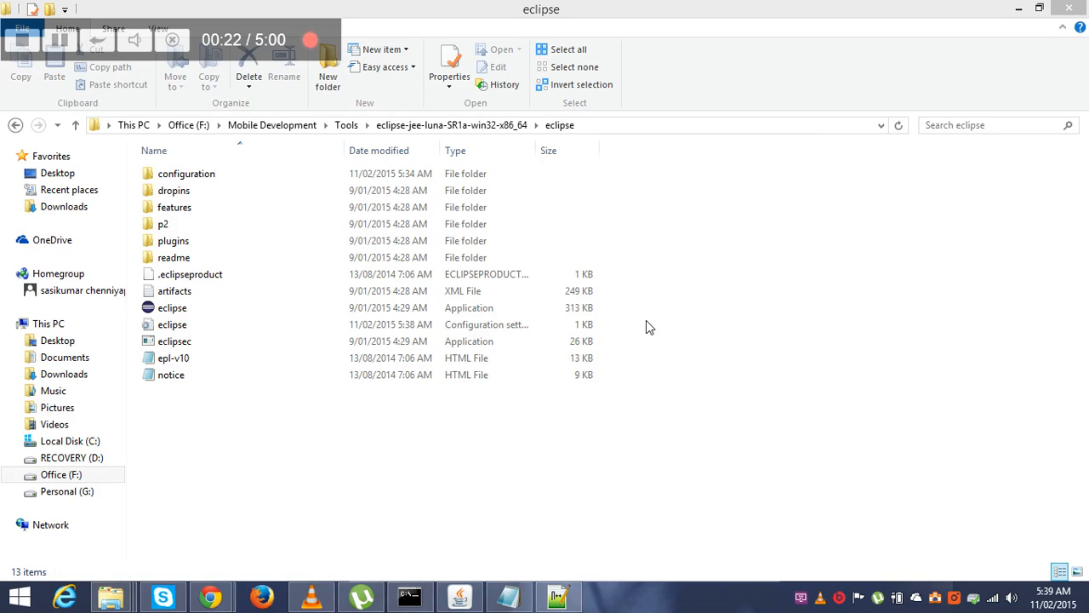
mouse_move(383, 150)
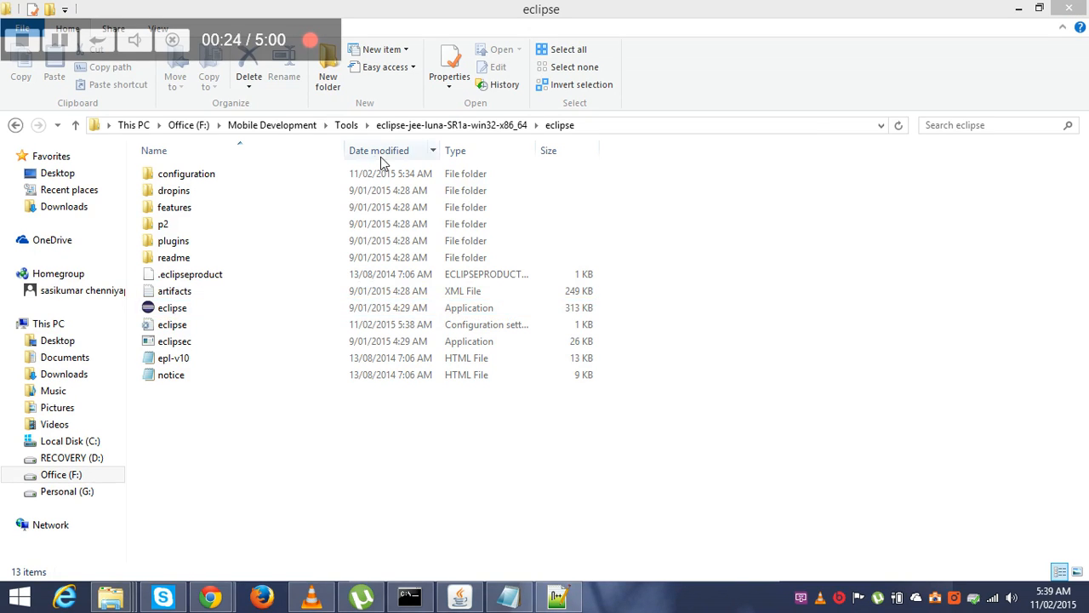
Step: Launch Eclipse, dismiss the Java exit code error, then open eclipse.ini in Notepad++
left_click(172, 308)
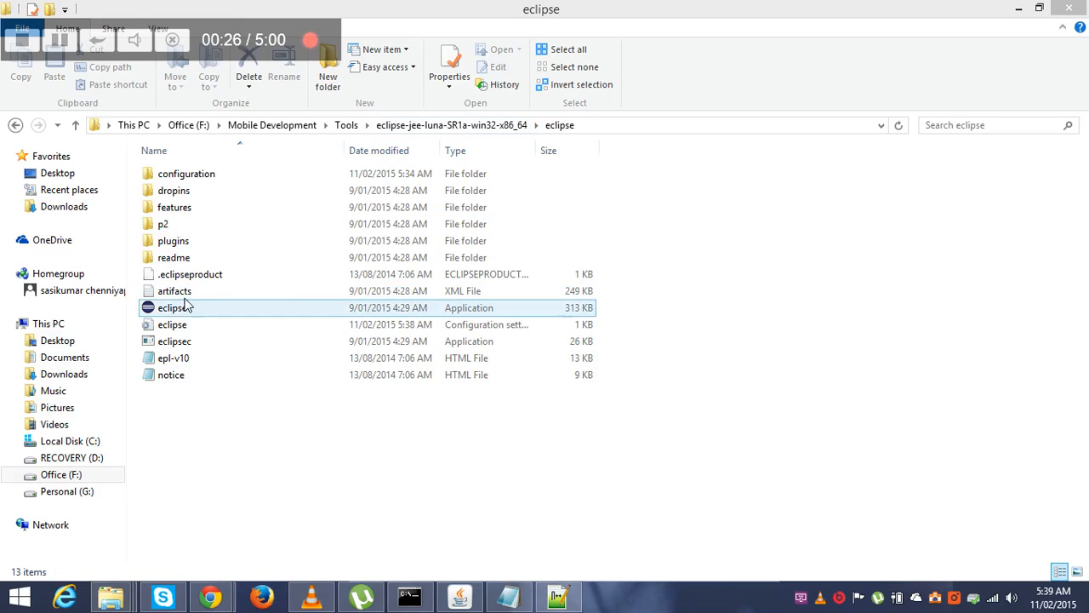
left_click(172, 307)
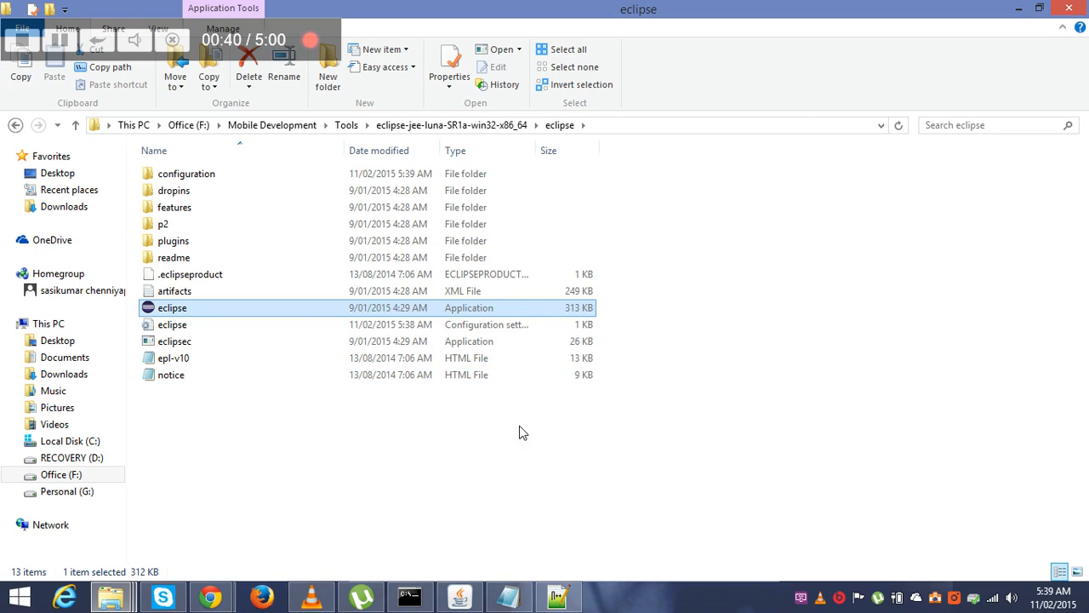
double_click(172, 307)
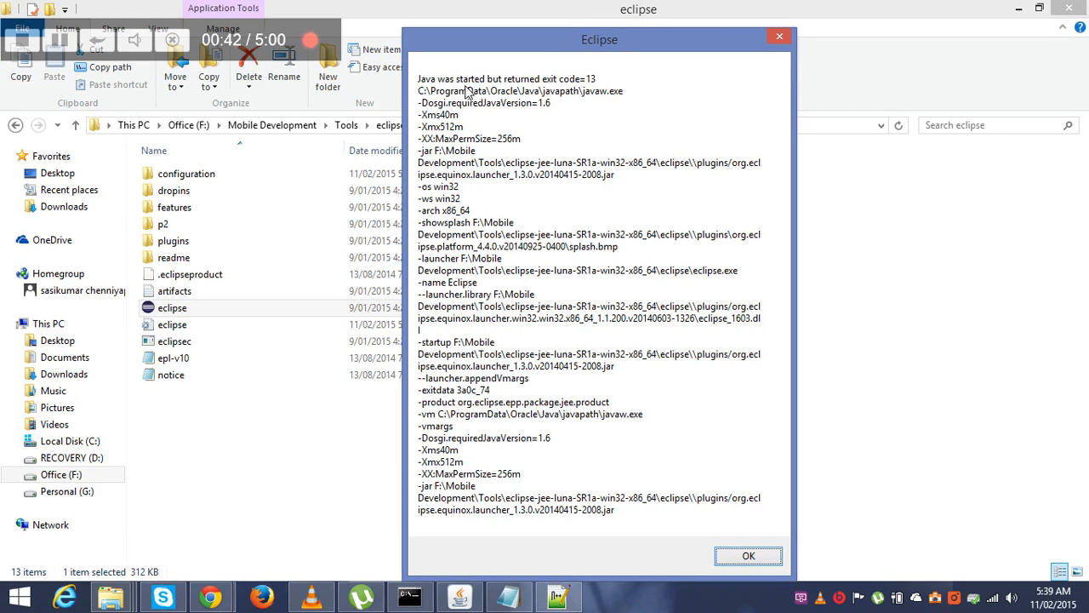
mouse_move(569, 91)
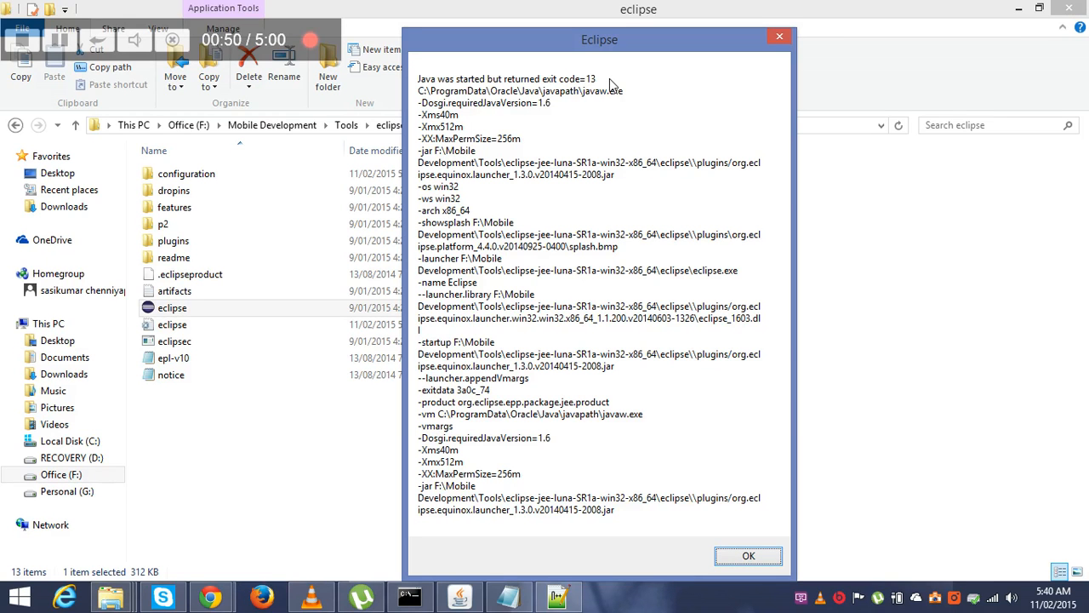
mouse_move(736, 539)
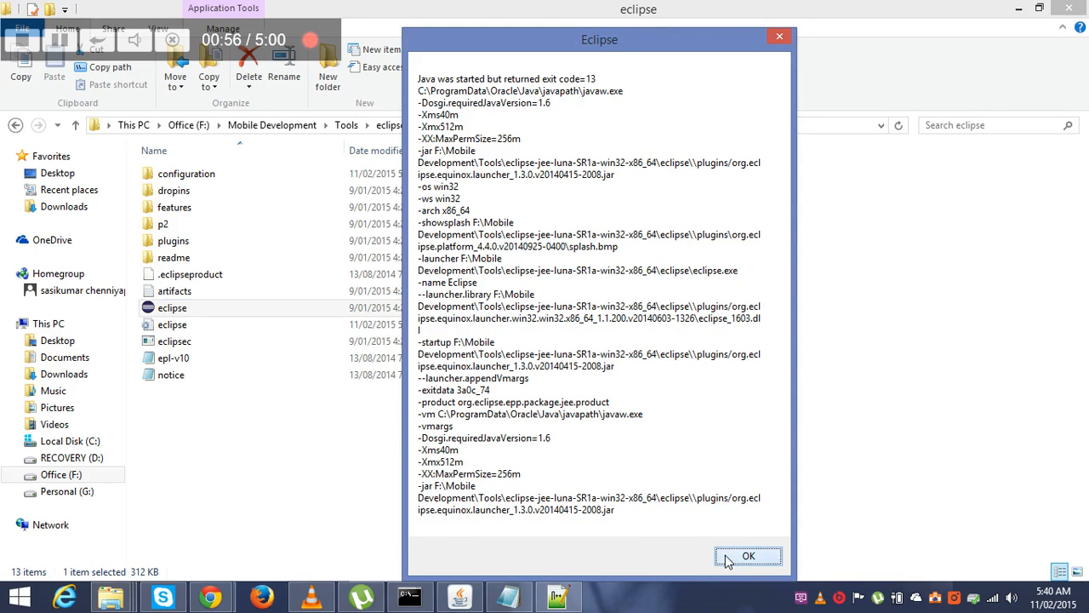
left_click(748, 556)
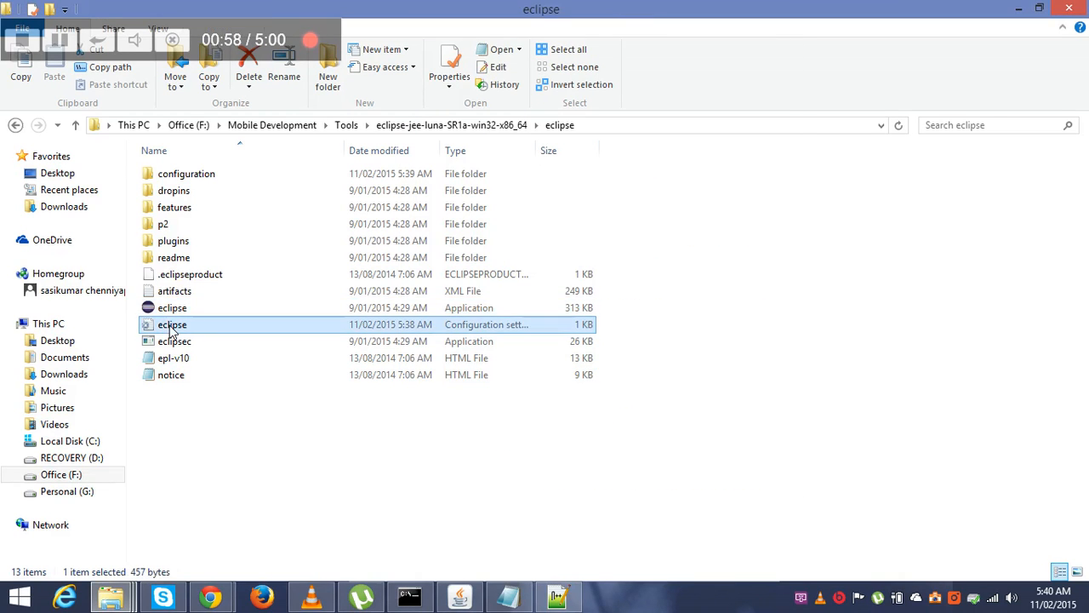
mouse_move(549, 168)
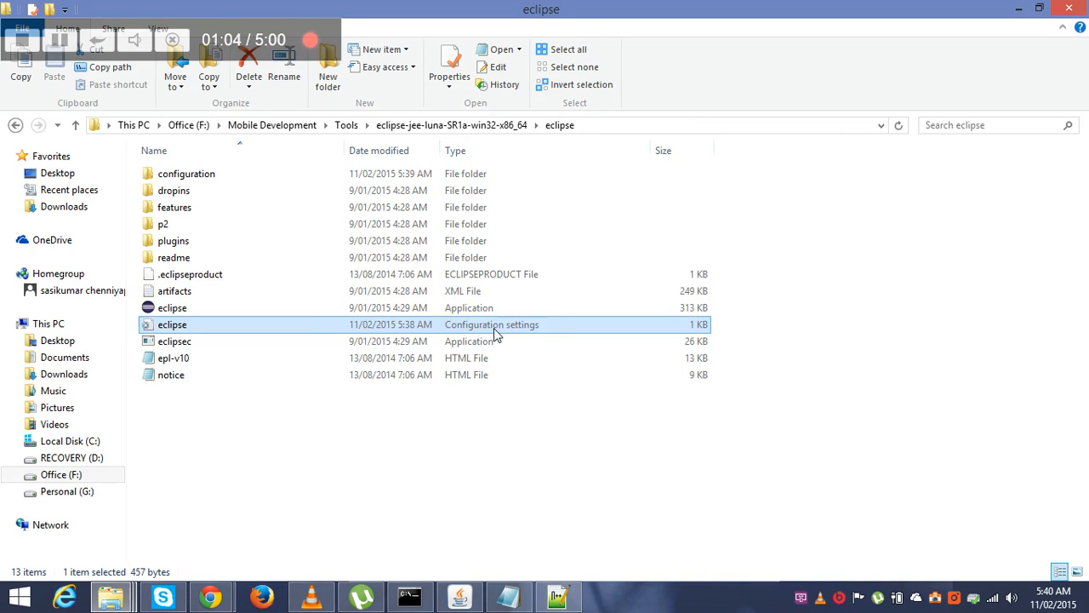
mouse_move(467, 330)
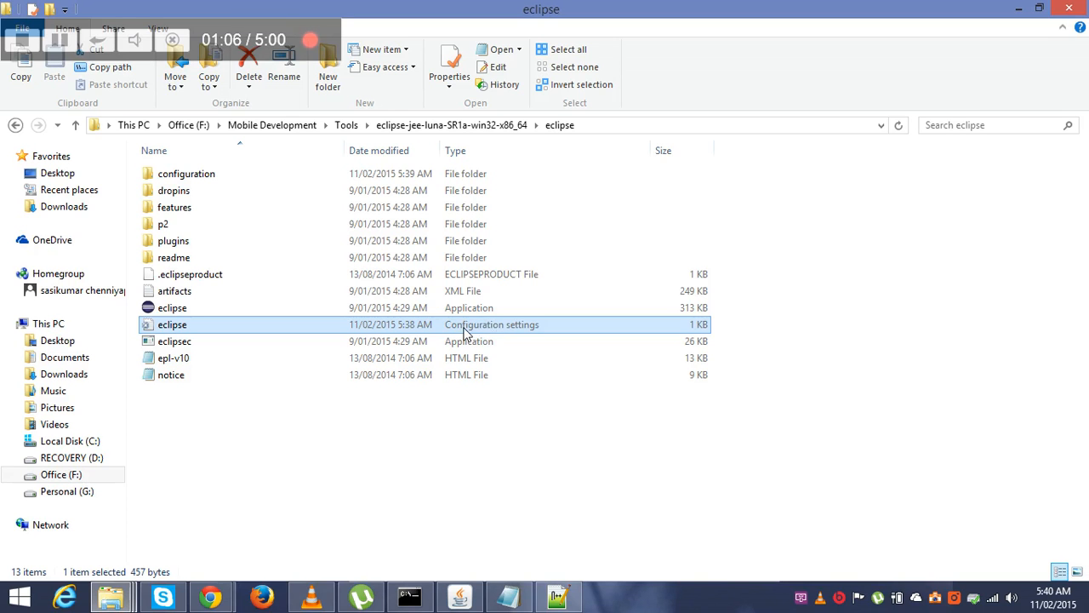
mouse_move(388, 339)
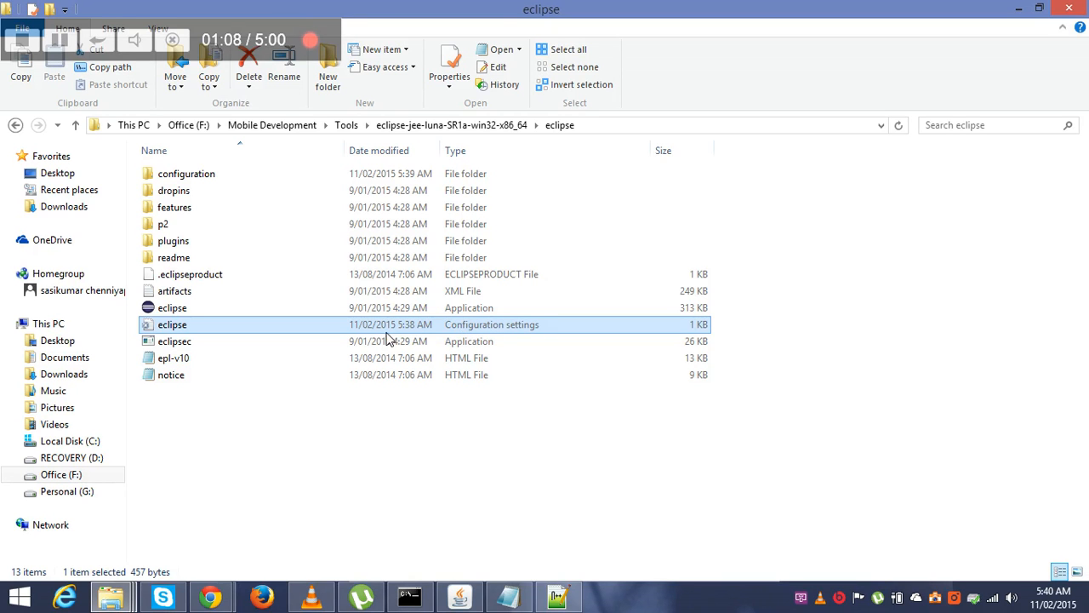
mouse_move(341, 332)
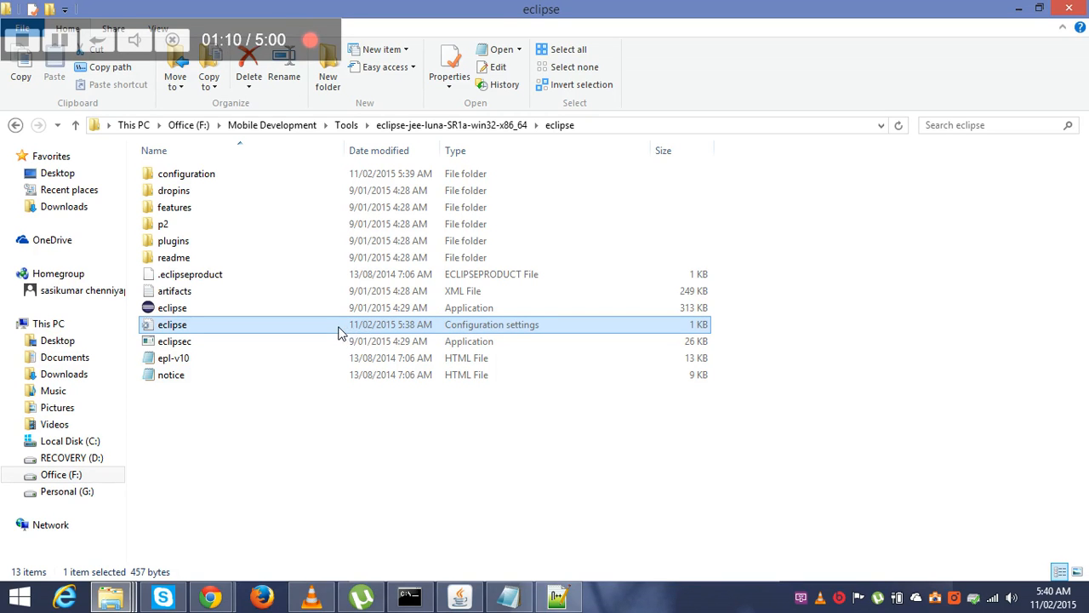
mouse_move(172, 324)
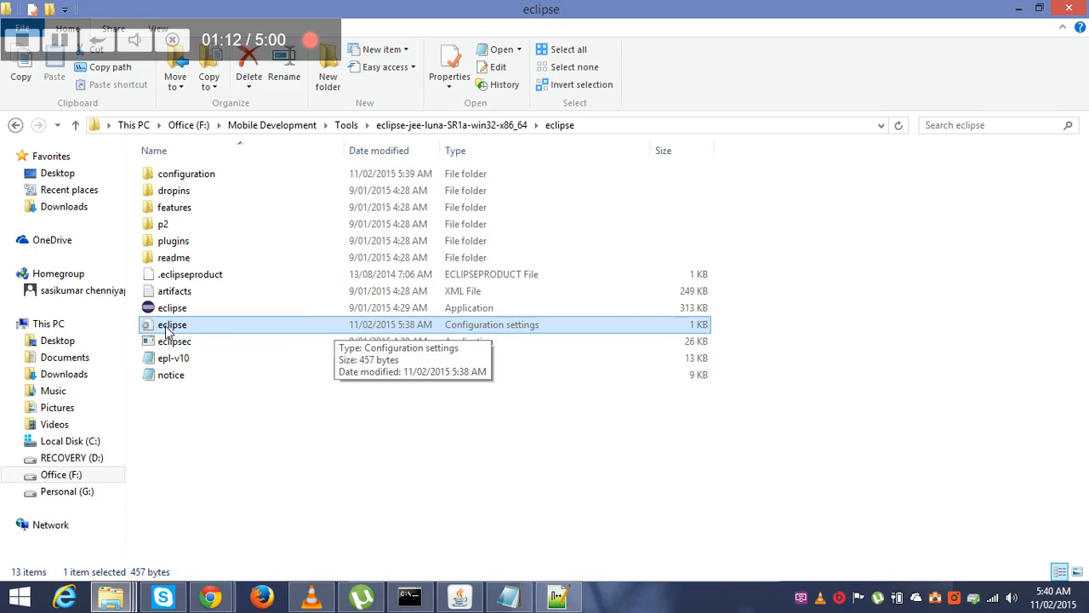
right_click(172, 325)
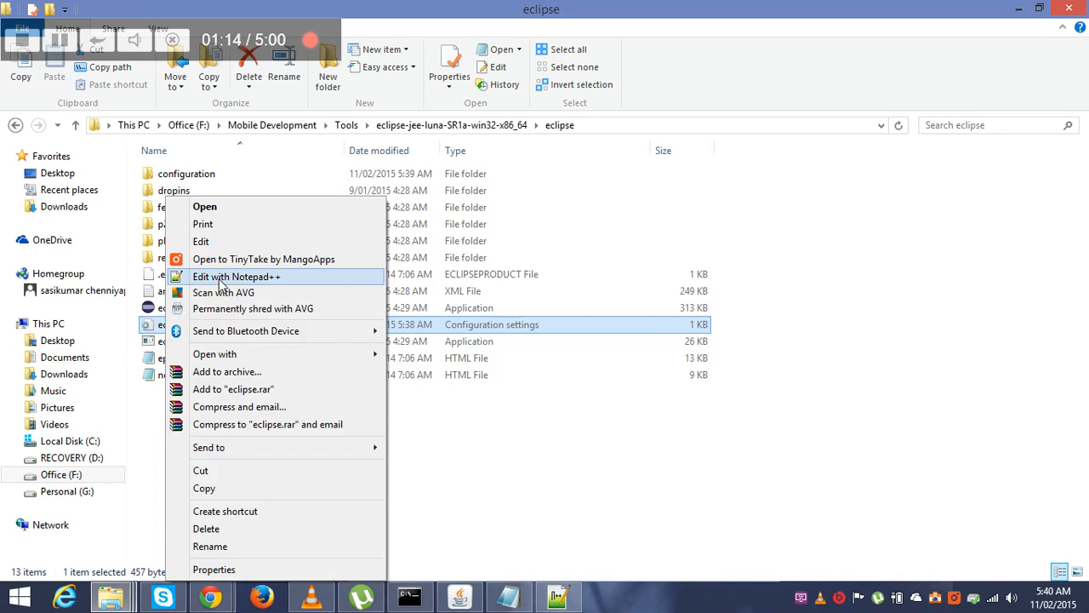
left_click(237, 276)
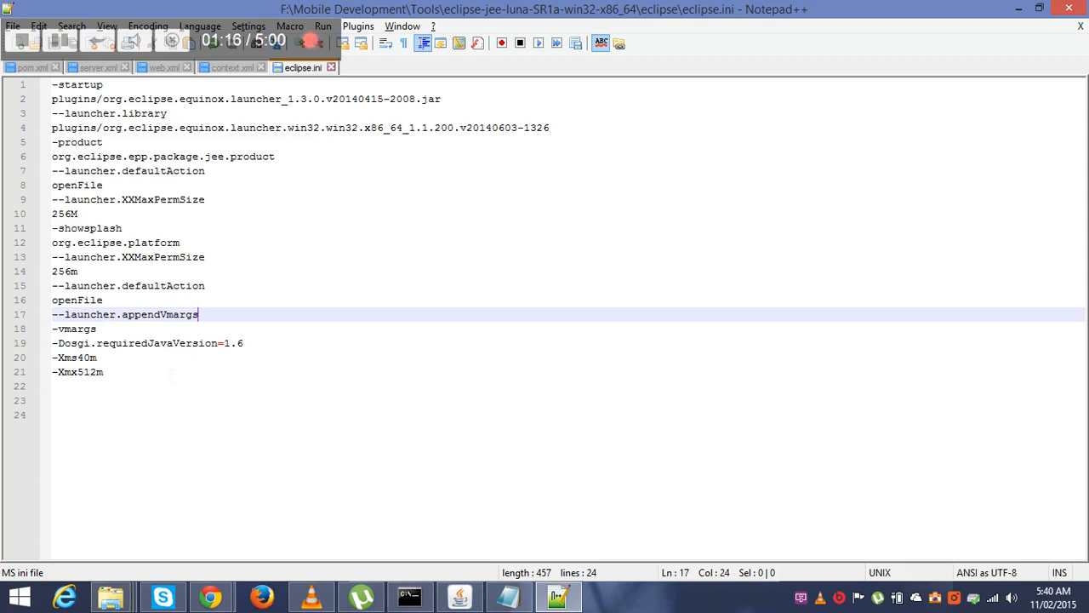
Step: Add a new line after -Xmx512m in eclipse.ini
key("enter")
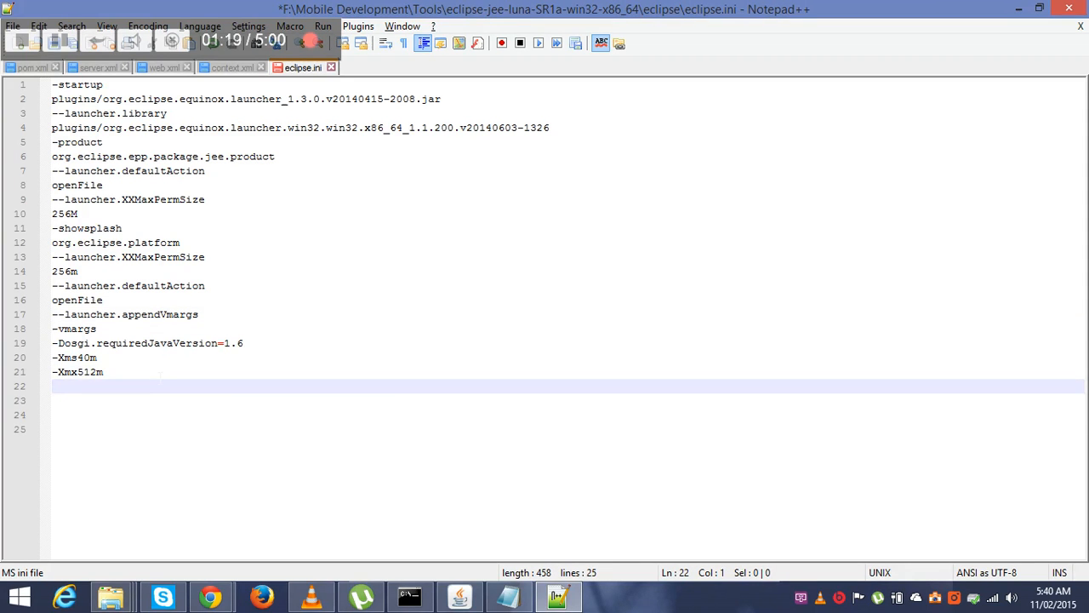
left_click(1, 6)
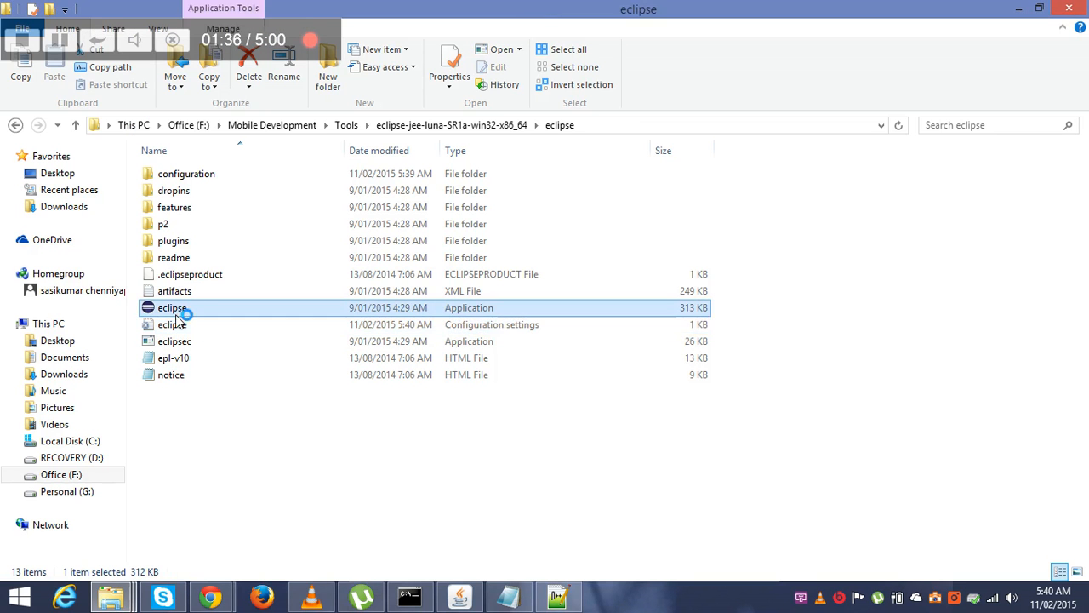
double_click(172, 307)
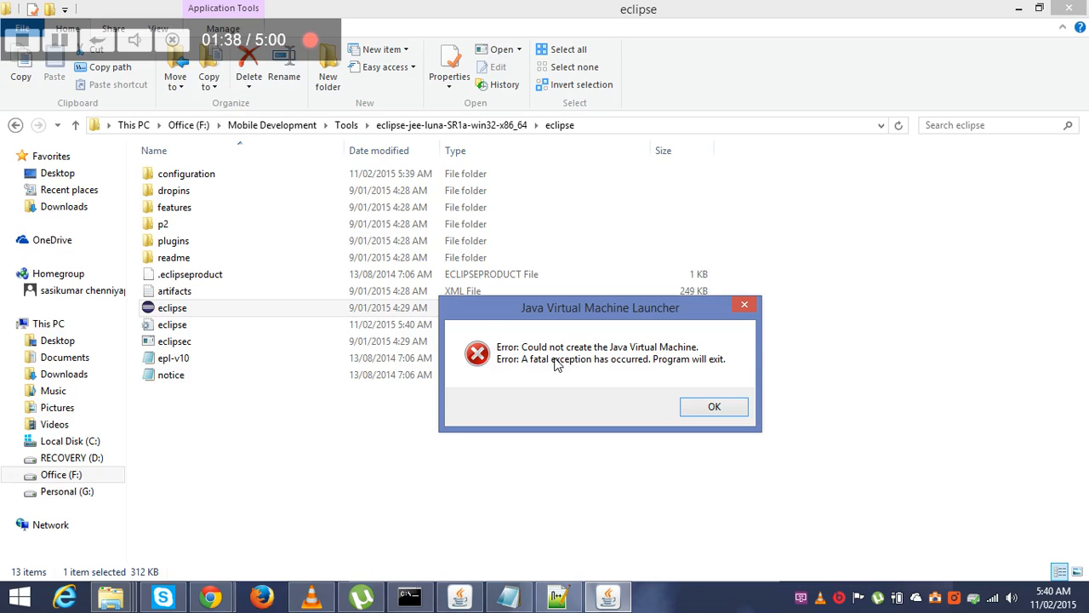
mouse_move(696, 356)
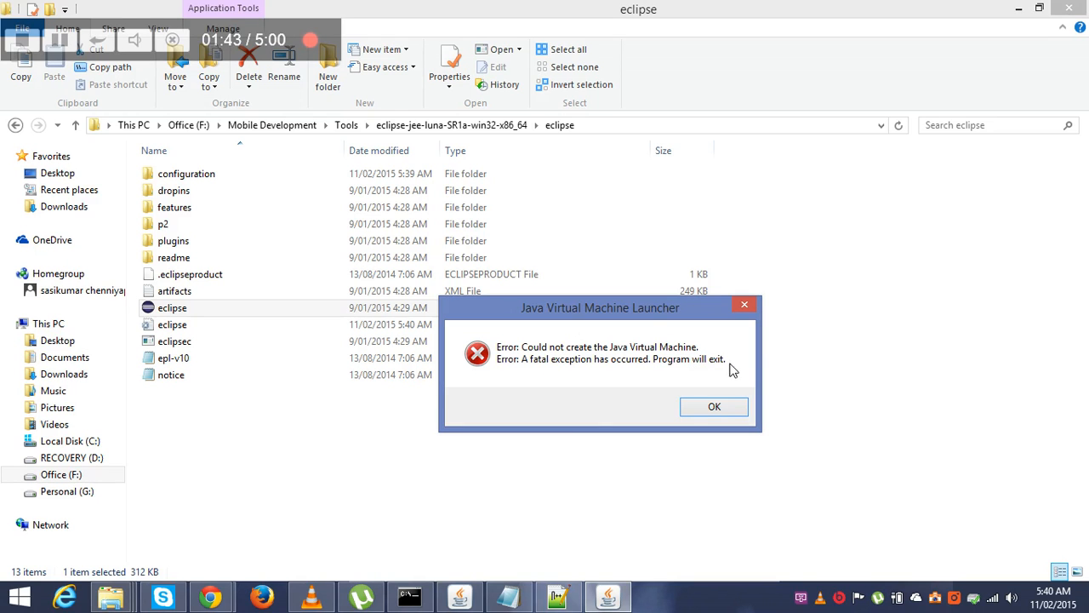
left_click(714, 406)
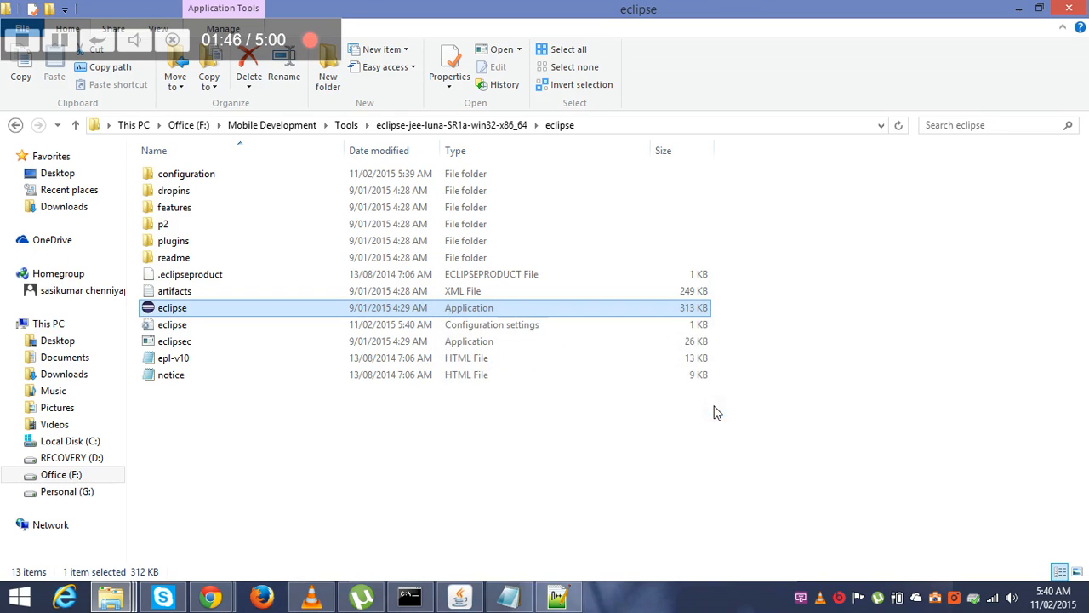
double_click(172, 307)
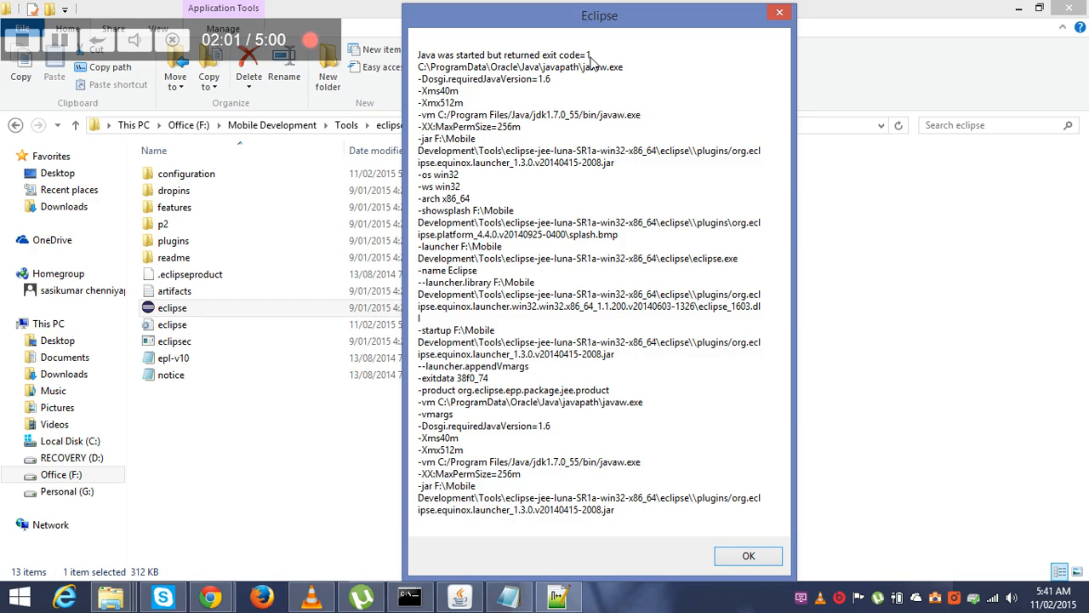
mouse_move(635, 471)
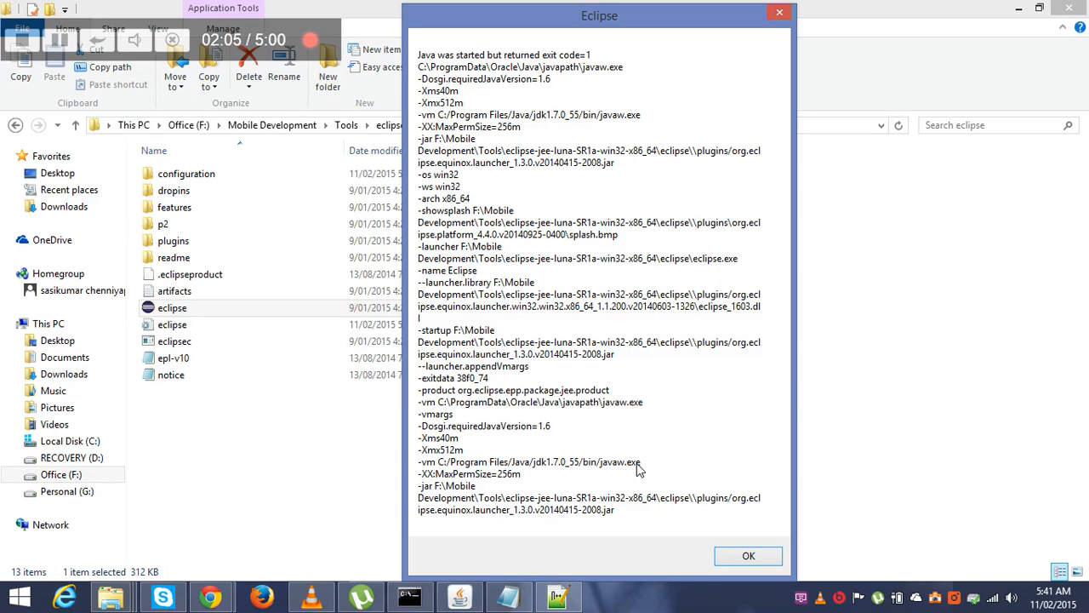
mouse_move(521, 473)
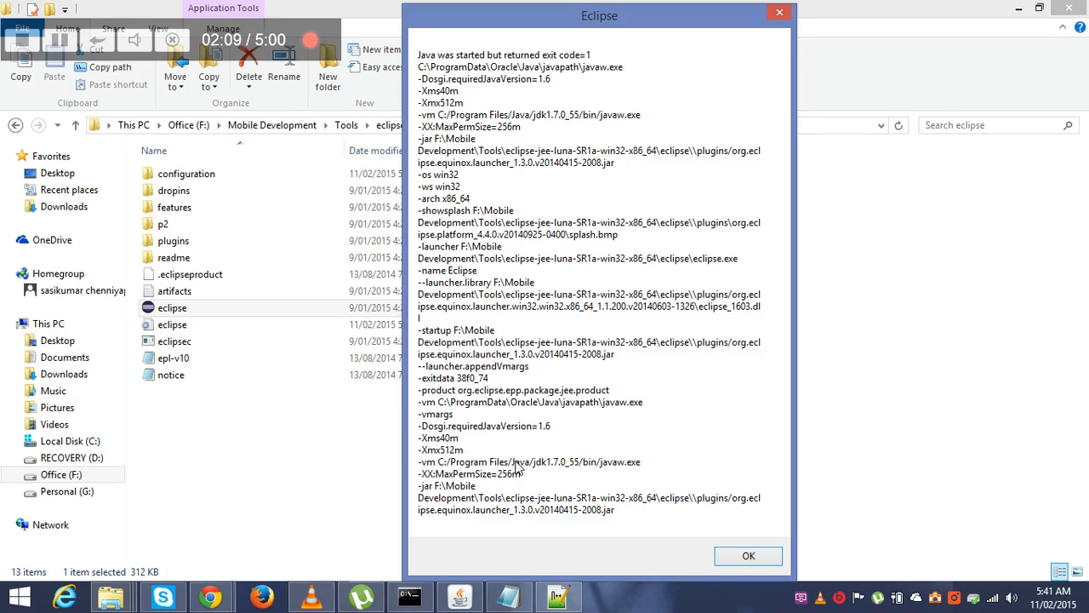
mouse_move(581, 474)
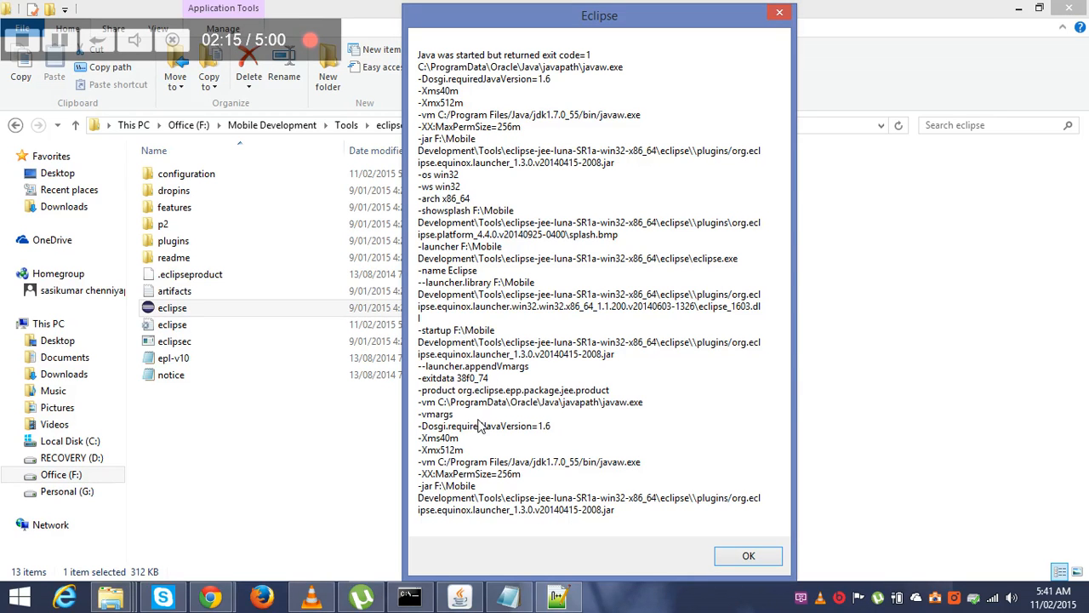
mouse_move(451, 426)
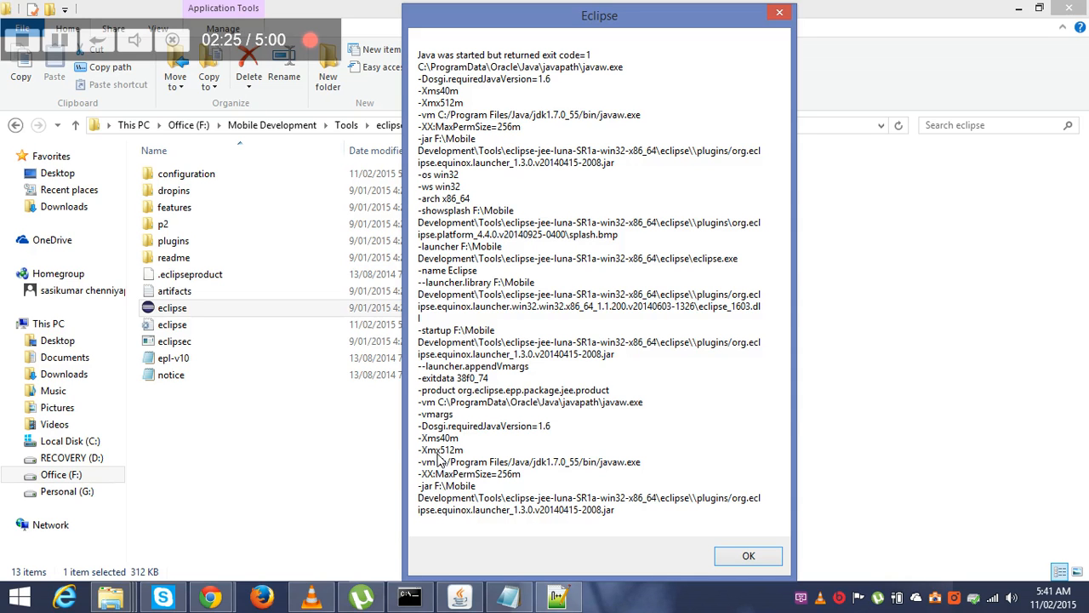
mouse_move(434, 463)
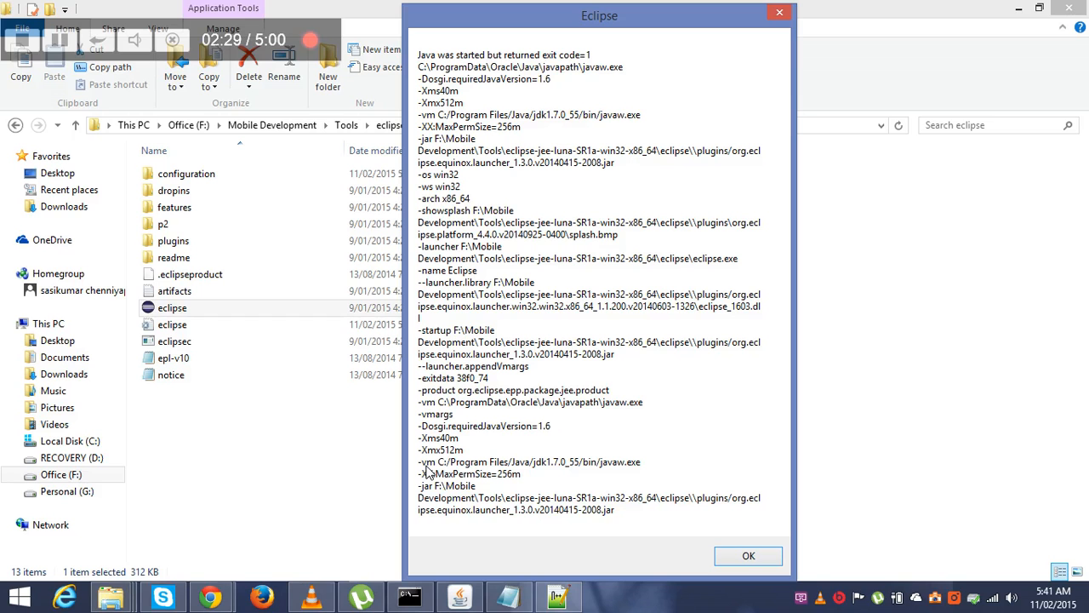
mouse_move(655, 515)
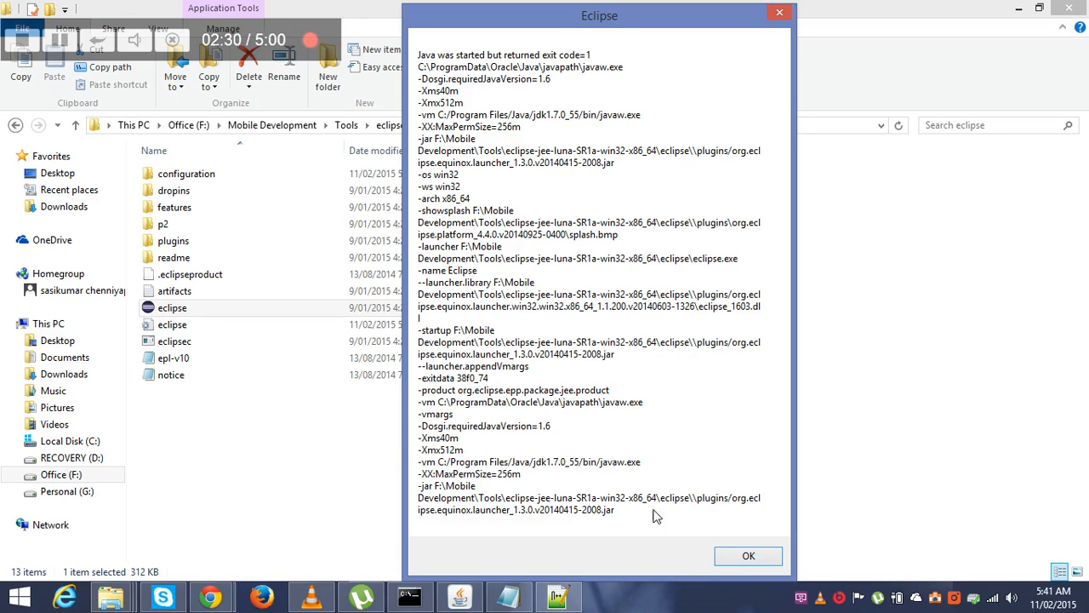
left_click(747, 555)
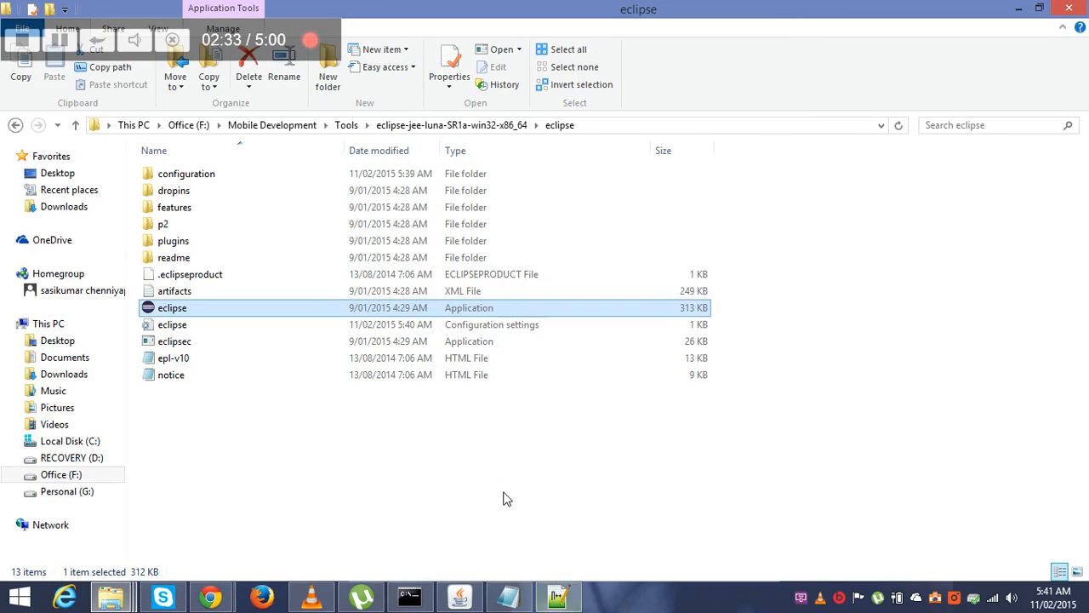
Step: Reopen eclipse.ini in Notepad++ and place the cursor near the -vmargs lines
right_click(172, 324)
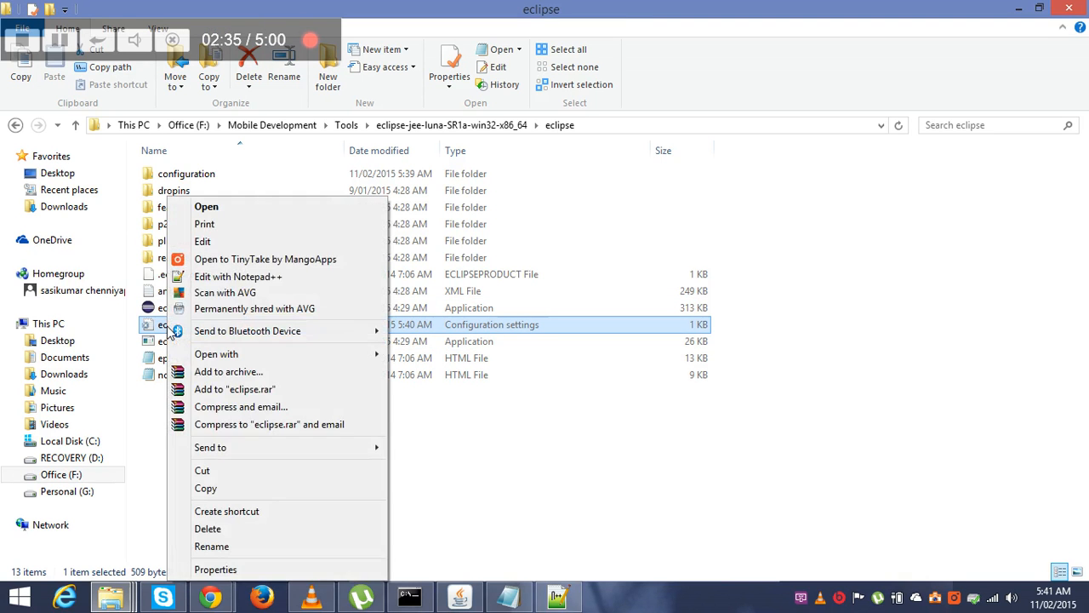
left_click(239, 277)
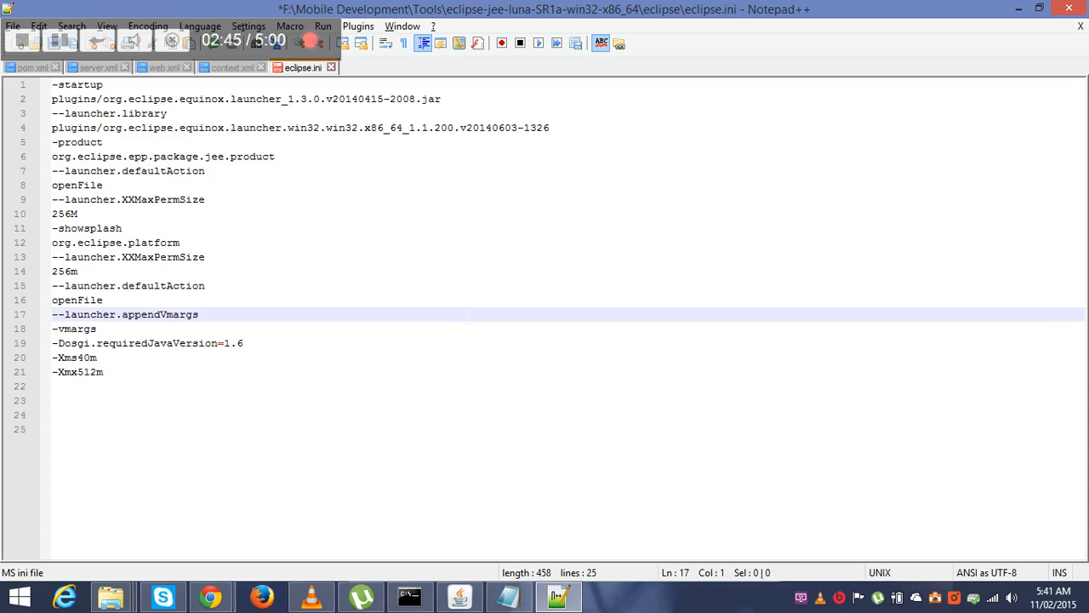
left_click(199, 314)
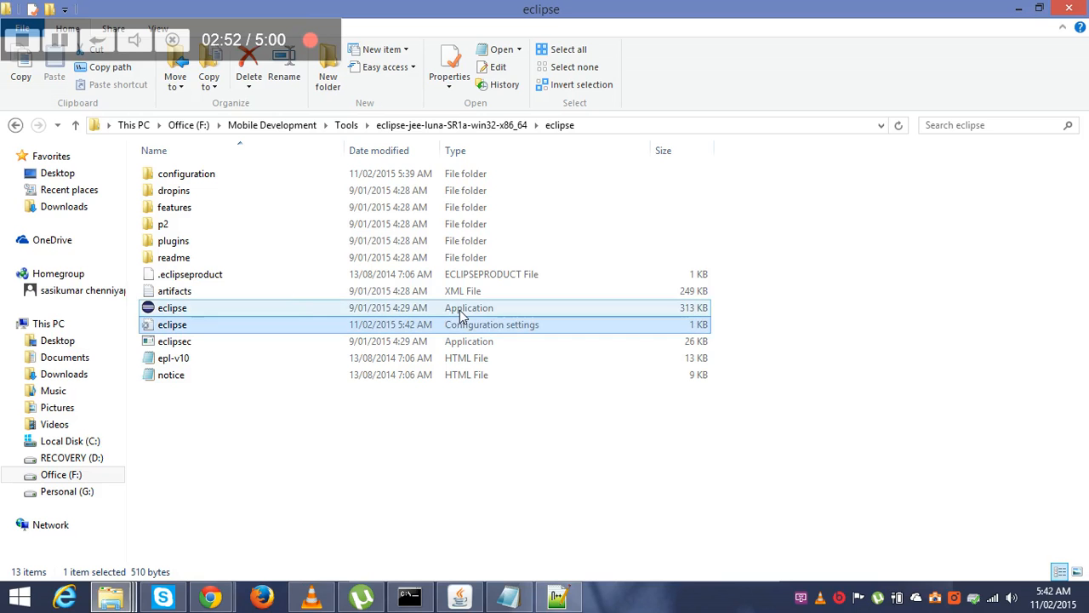
Step: Relaunch the eclipse application with the updated eclipse.ini settings
left_click(171, 307)
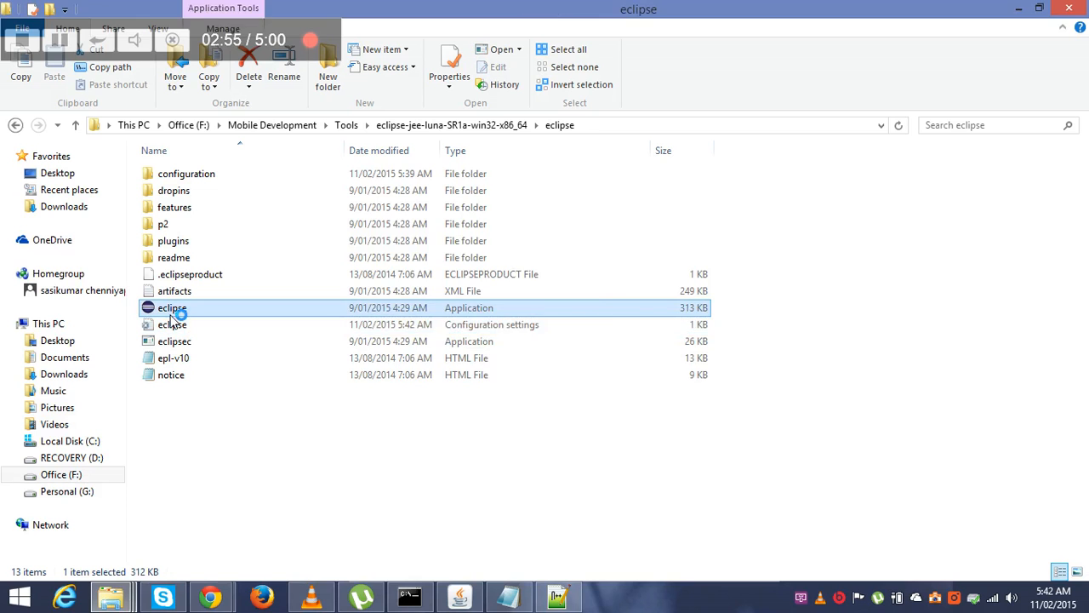
double_click(172, 307)
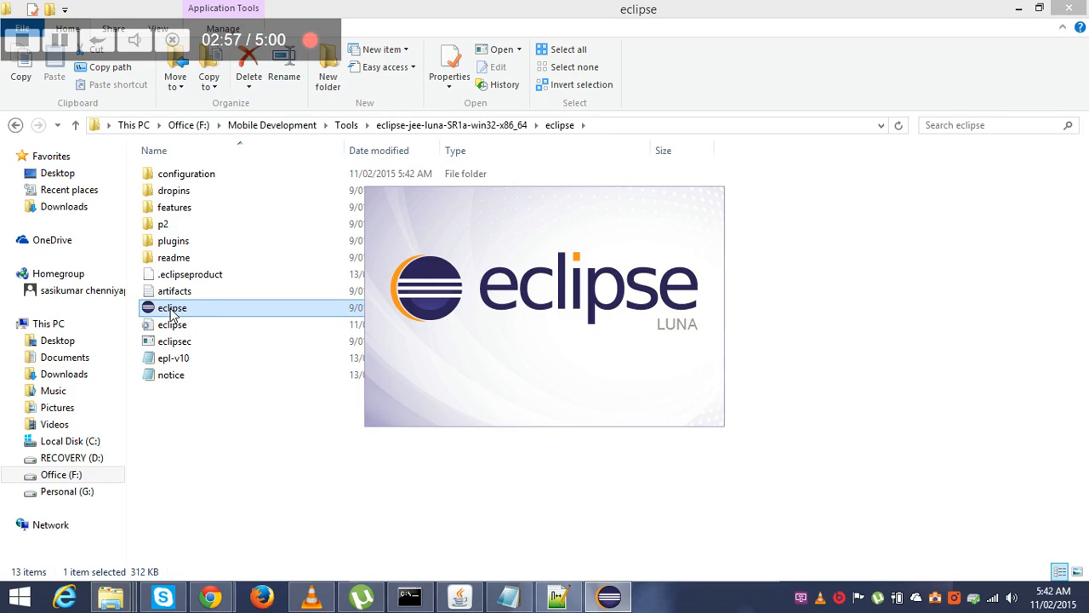